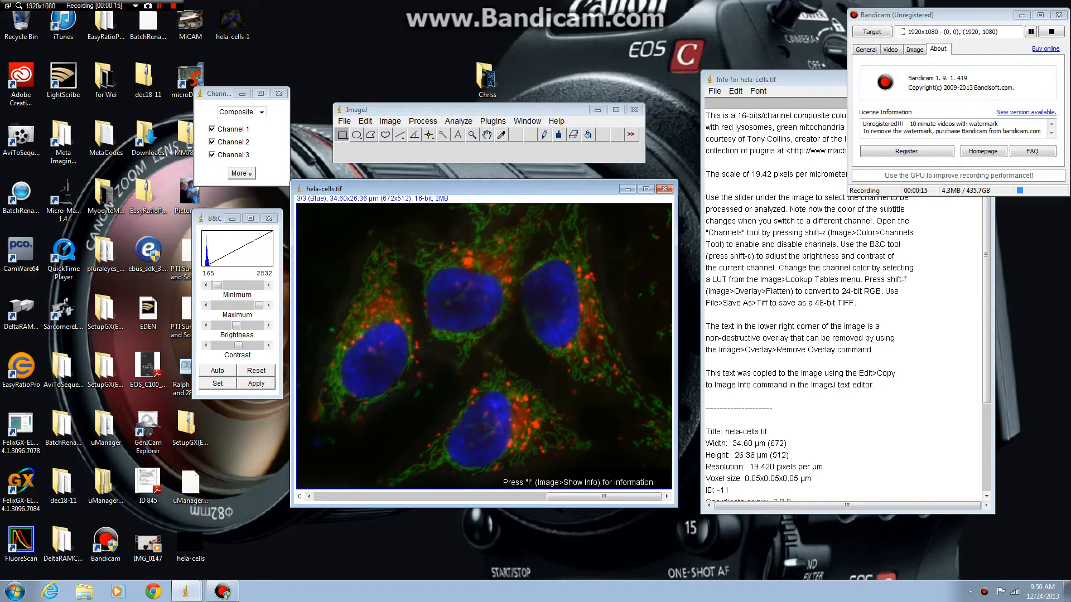
Step: Toggle the lysosome and nucleus channels, then restore all three channels of the composite
left_click(212, 128)
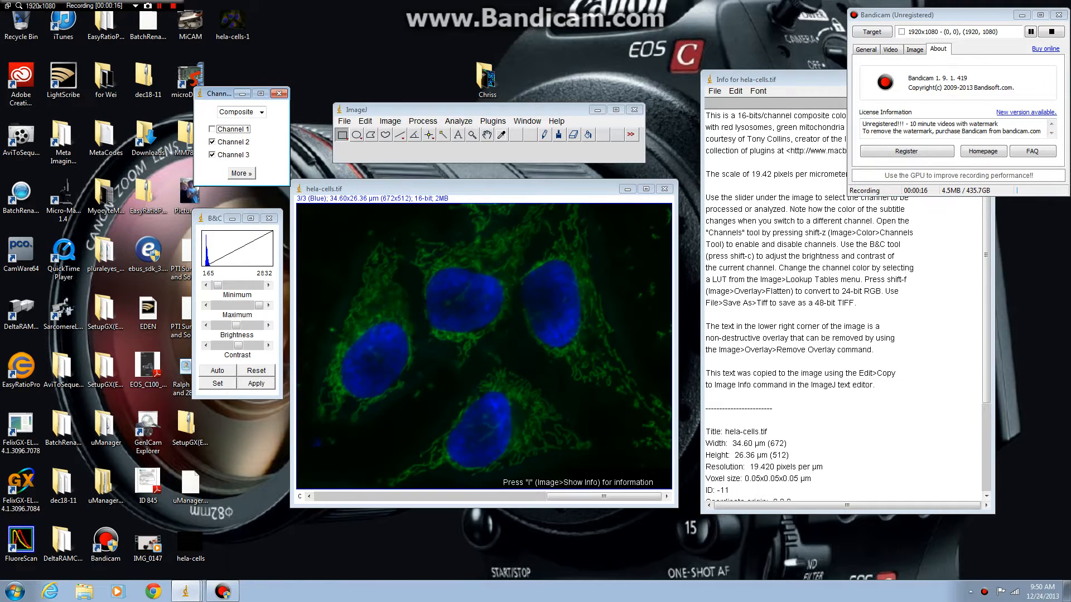
left_click(212, 128)
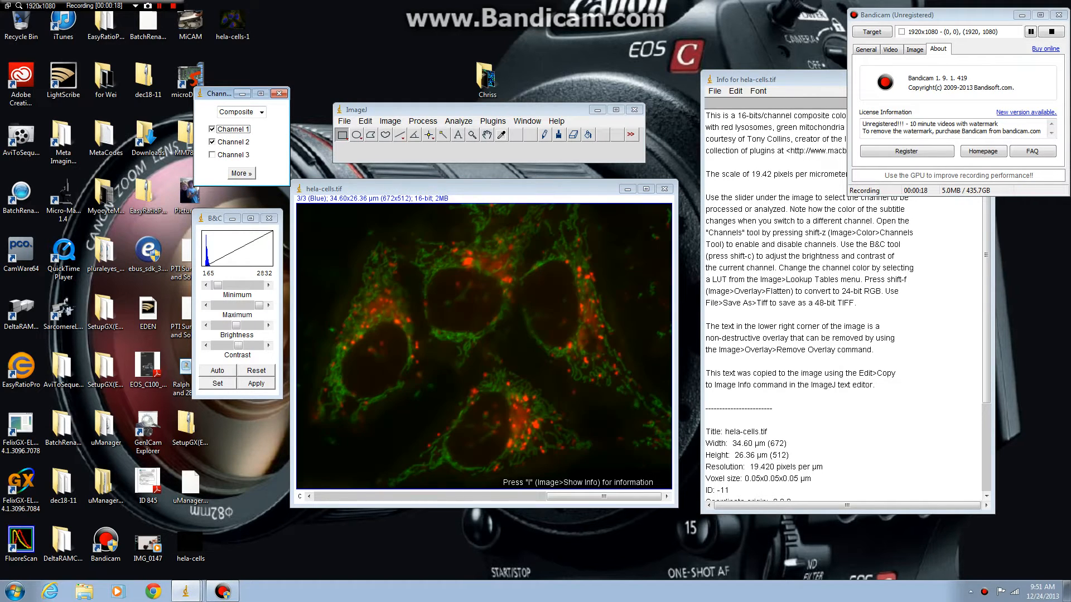
left_click(214, 154)
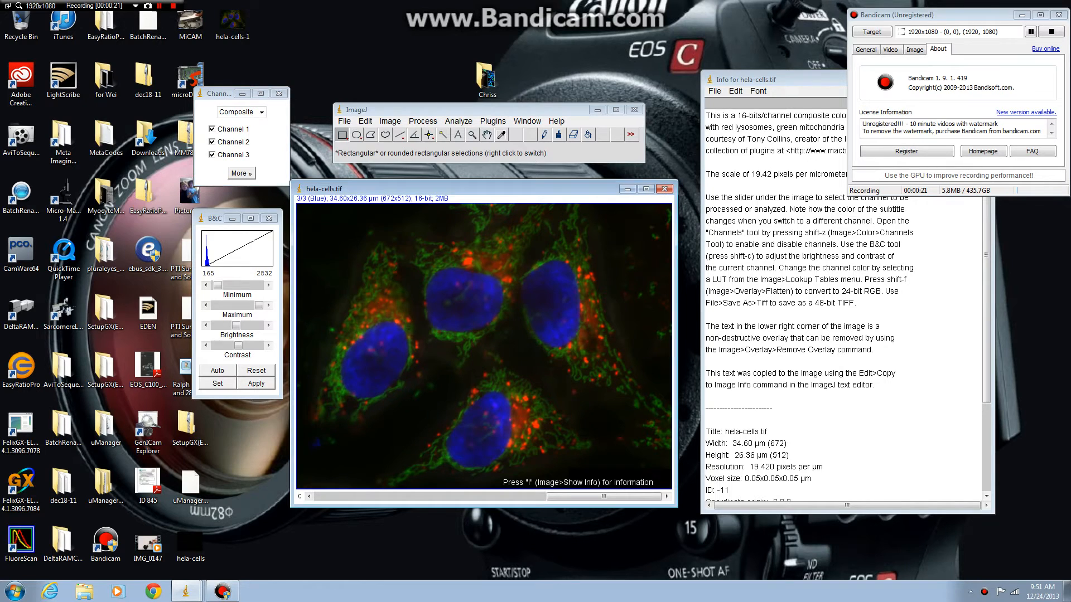
Step: Save the composite as a TIFF named hela-cells on the desktop
left_click(345, 121)
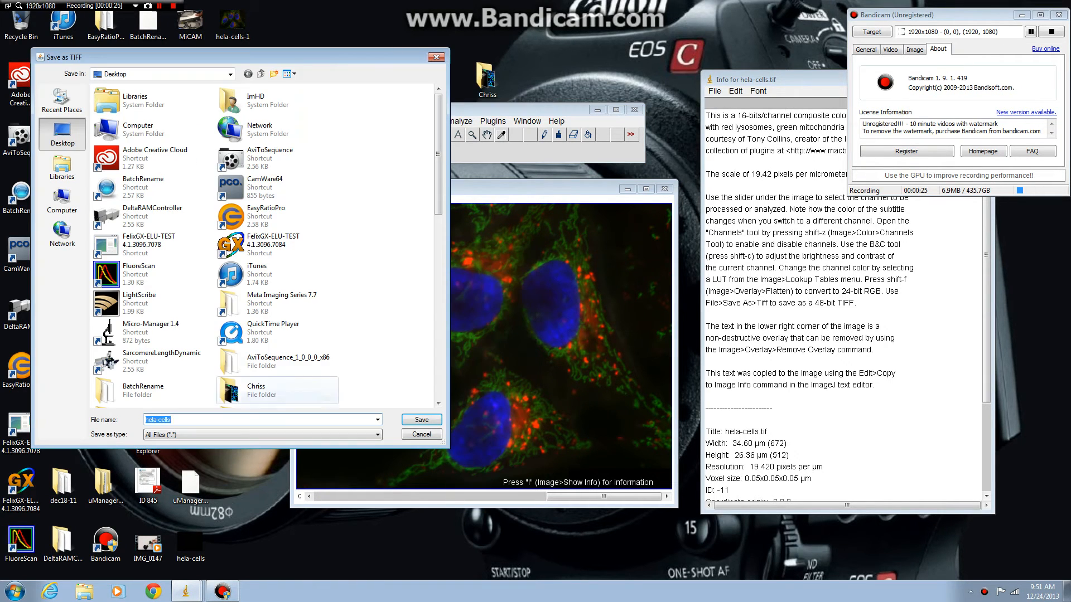
left_click(421, 419)
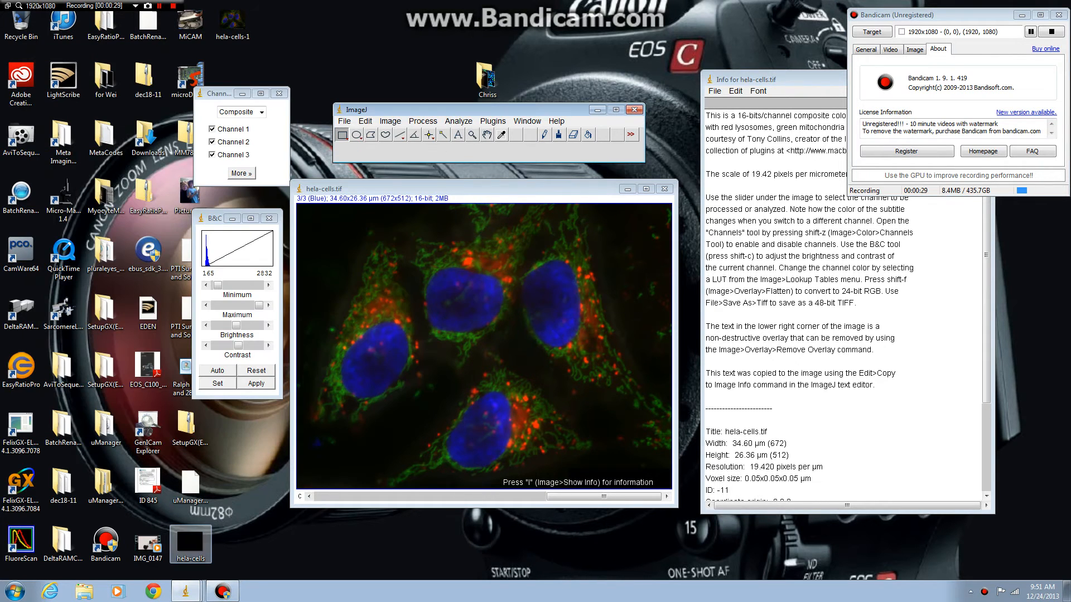
double_click(191, 545)
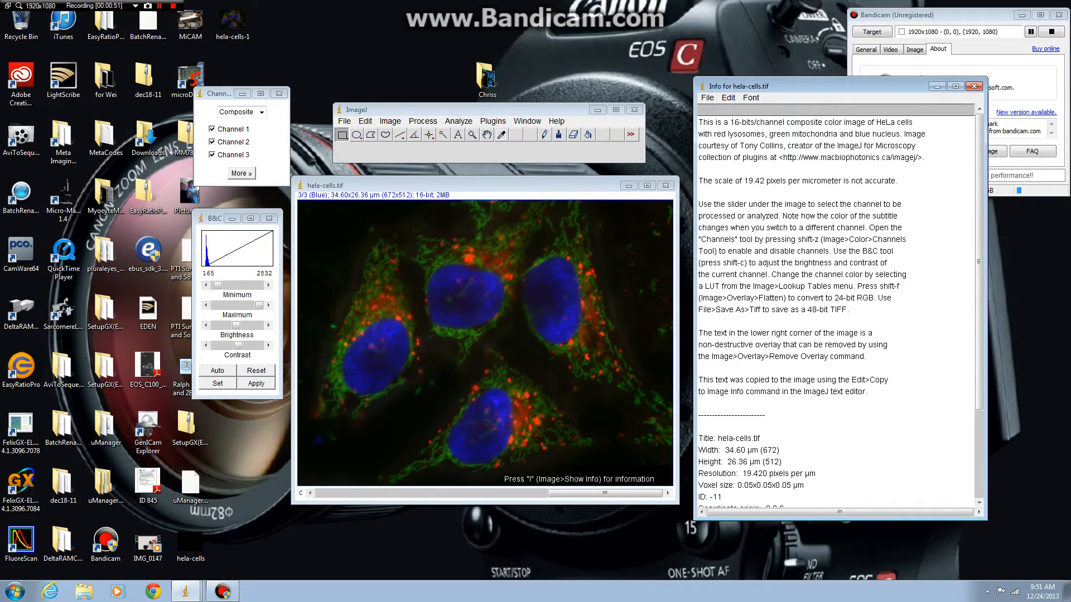
Step: Flatten the composite to RGB and save it as hela-cells-1 TIFF on the desktop
scroll("down", 3)
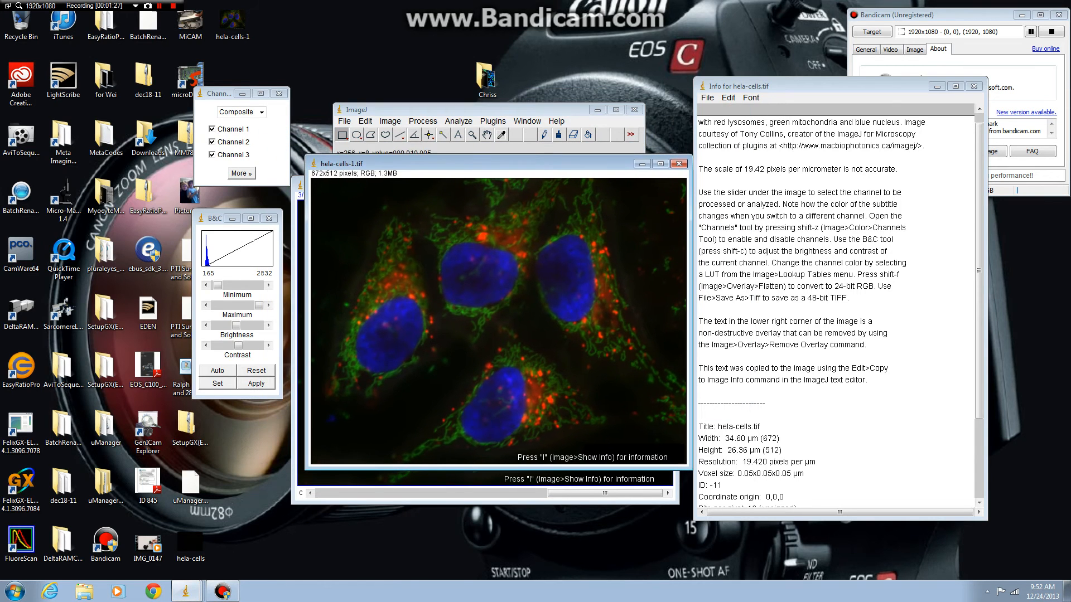
left_click(345, 121)
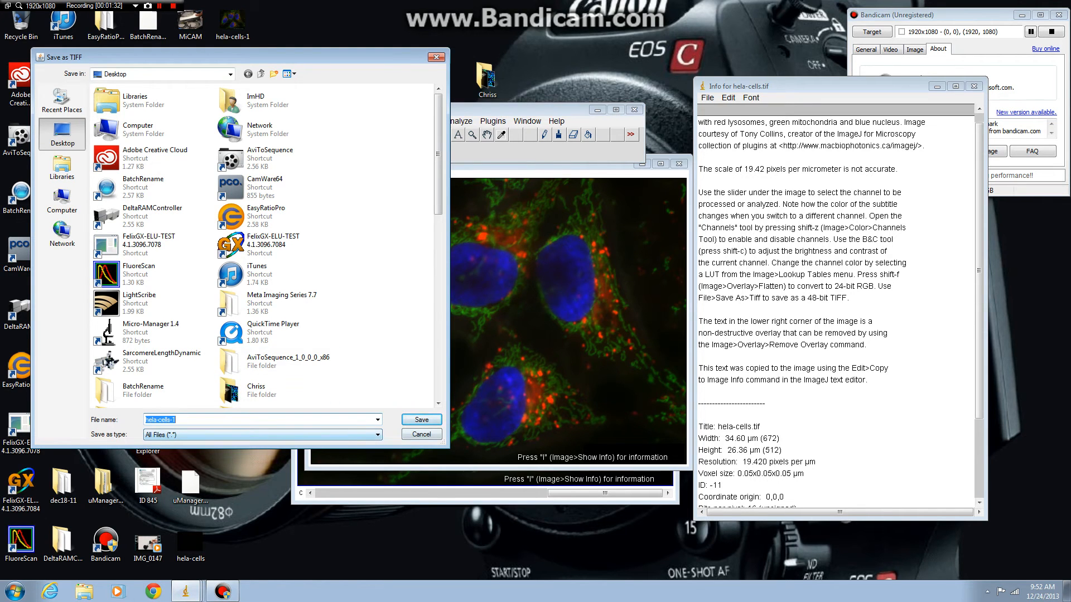
left_click(420, 420)
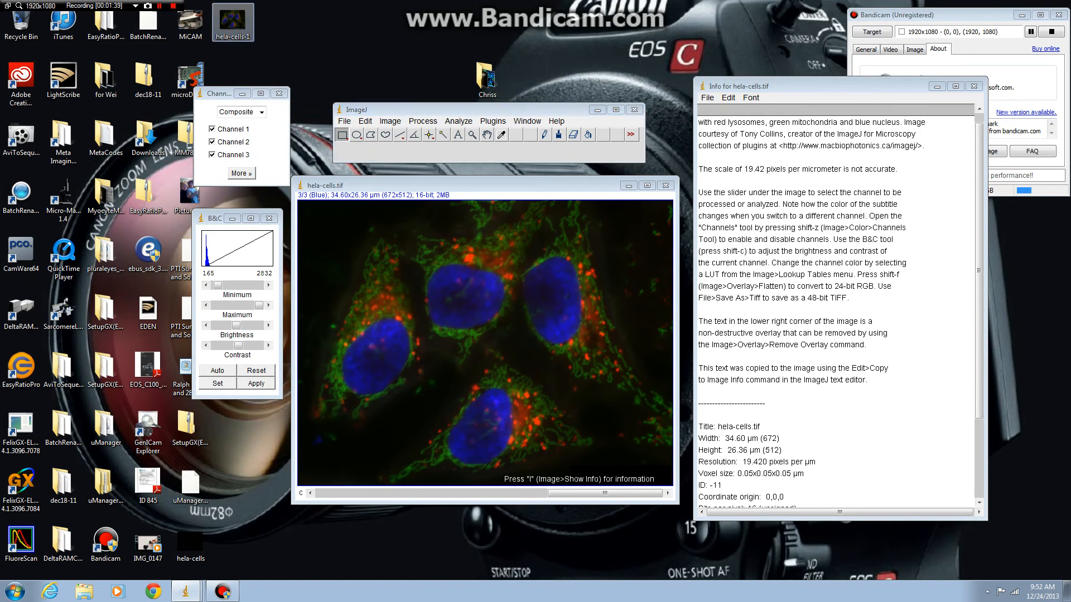
Step: View the saved hela-cells-1 image in Windows Photo Viewer
double_click(232, 22)
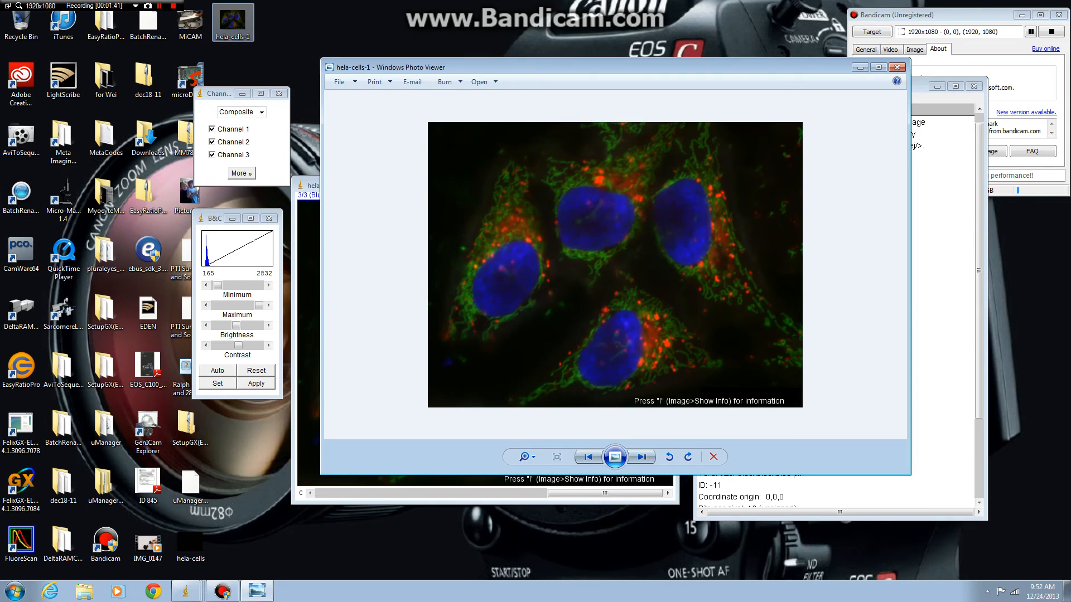